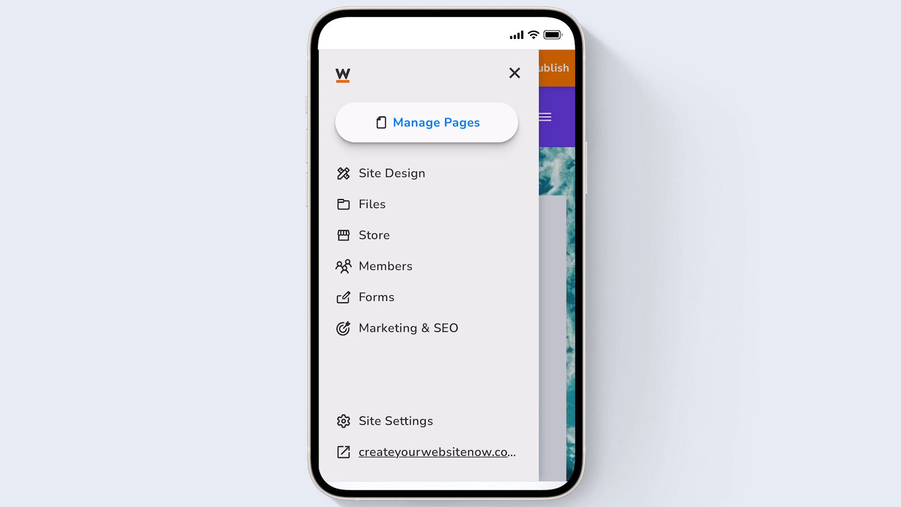
Show the Manage Site Menu page list from the W side menu and pick the Welcome page.
left_click(458, 137)
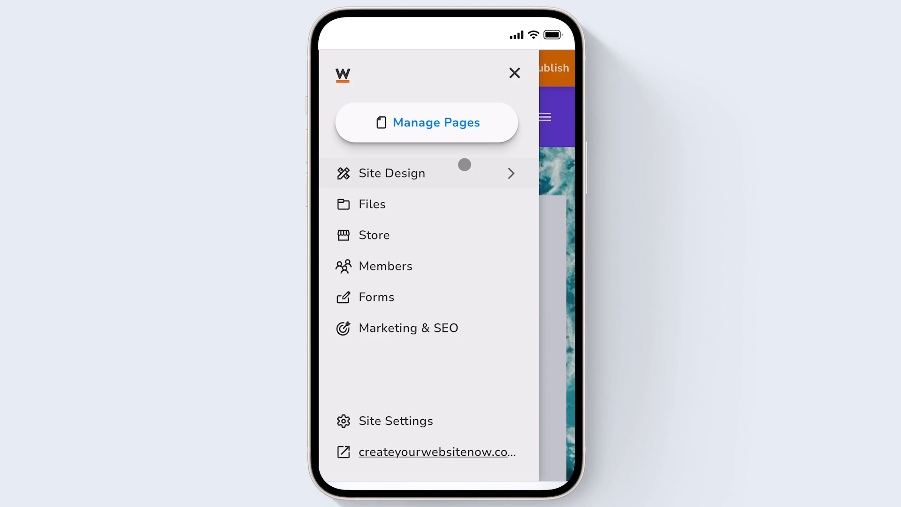
left_click(426, 122)
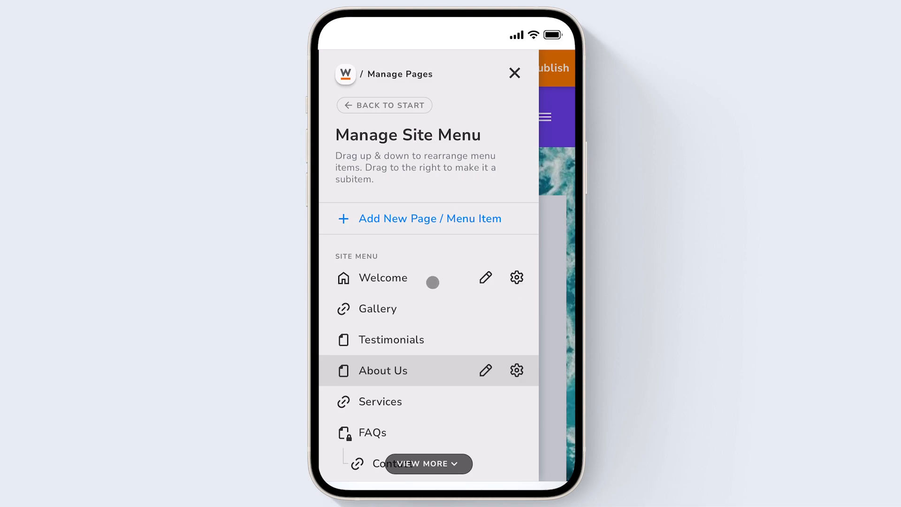
left_click(514, 73)
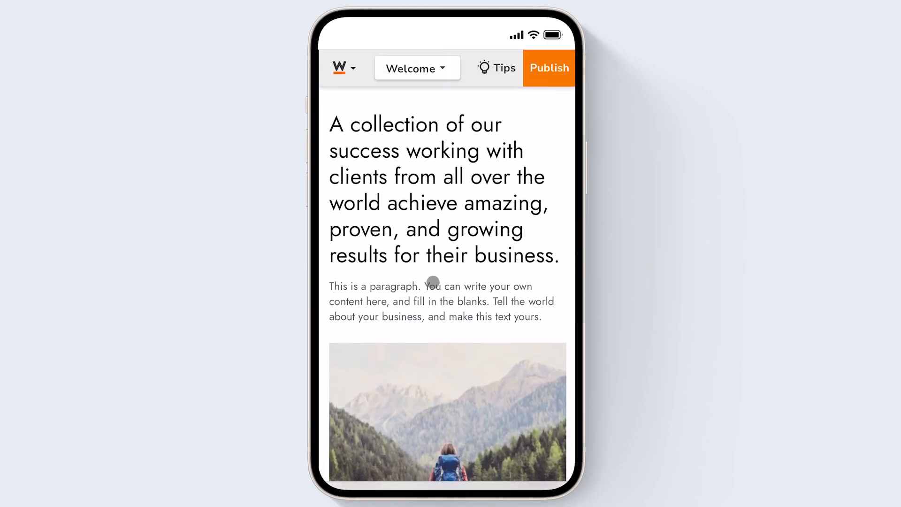
Select the hero paragraph under "Make It Stand Out" on the Welcome page.
scroll("down", 3)
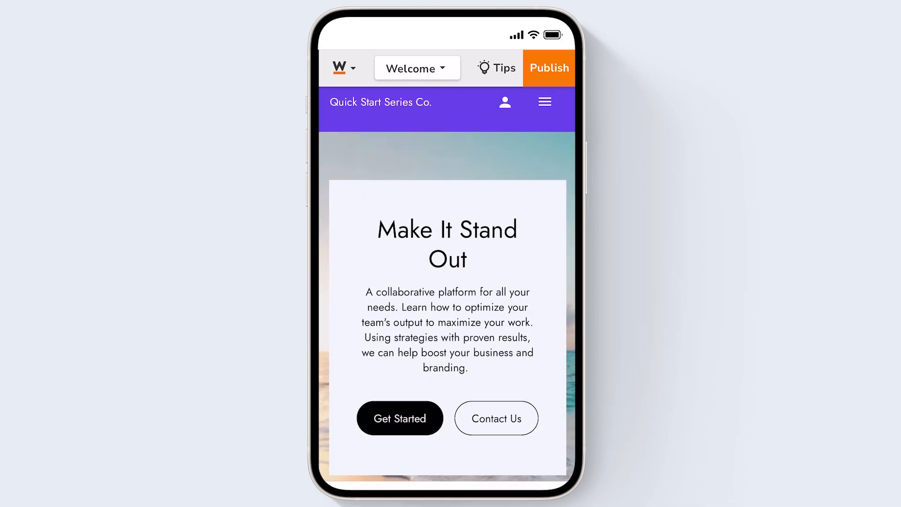
left_click(460, 319)
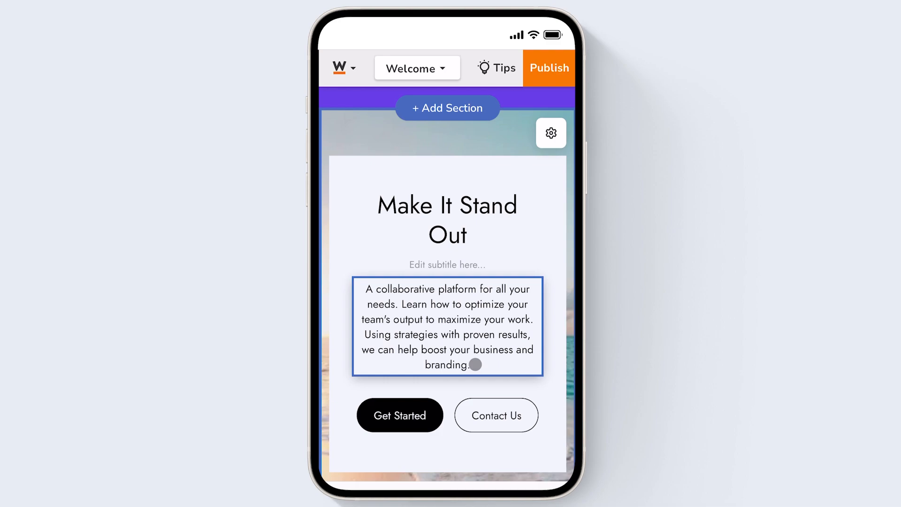
Append "Explore our services!" to the hero paragraph, select it, and finish editing.
left_click(447, 327)
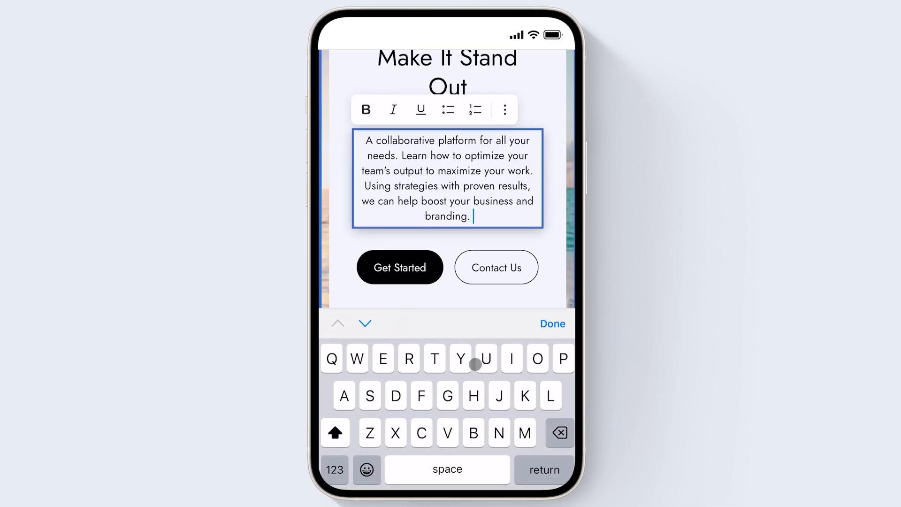
type("Explo")
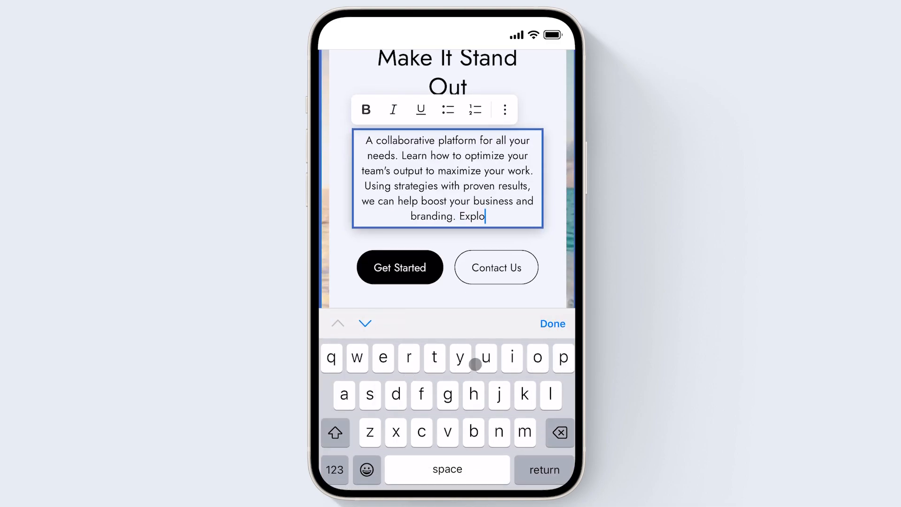
type("re our services!")
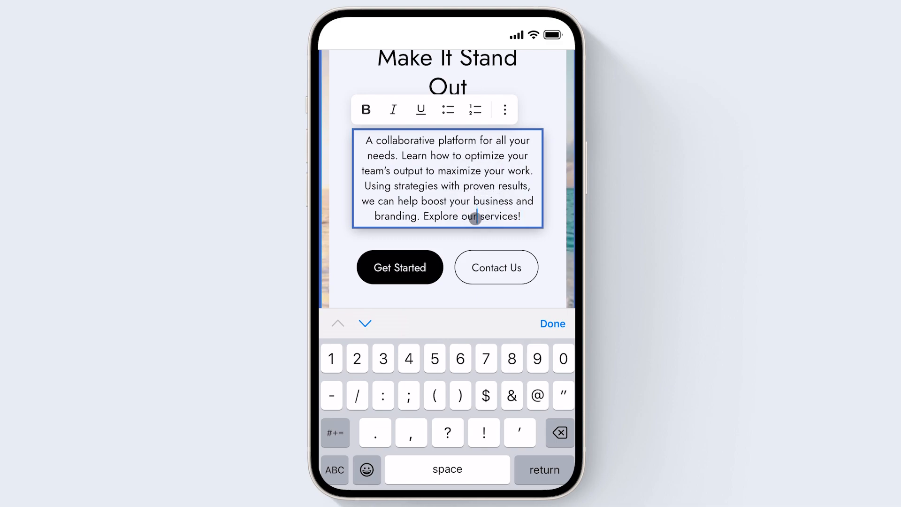
double_click(472, 216)
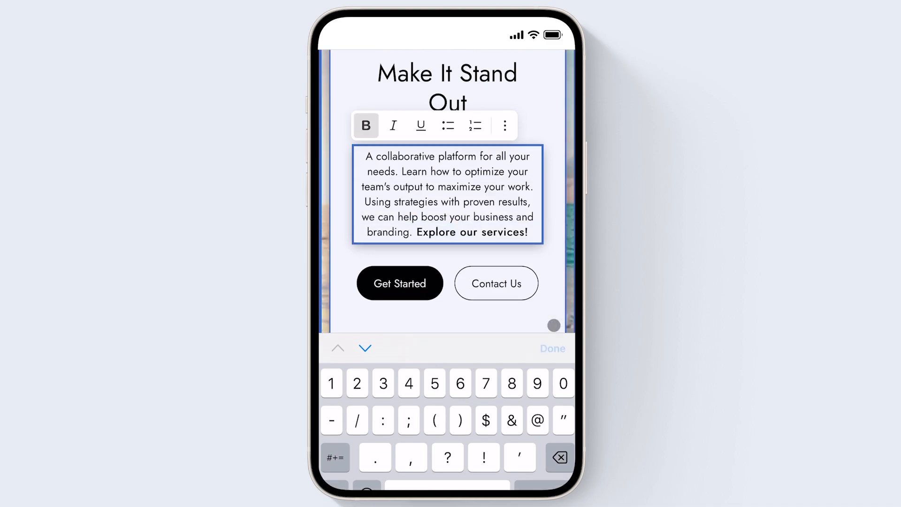
left_click(552, 348)
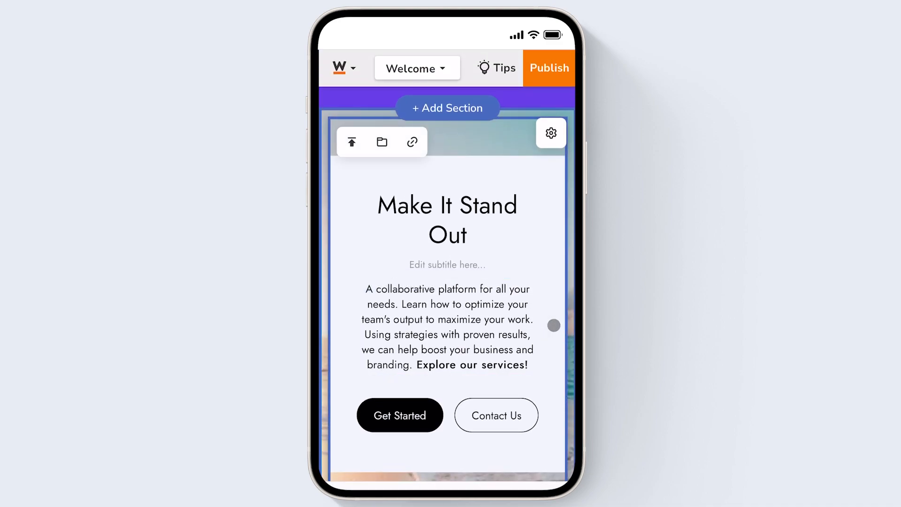
mouse_move(550, 133)
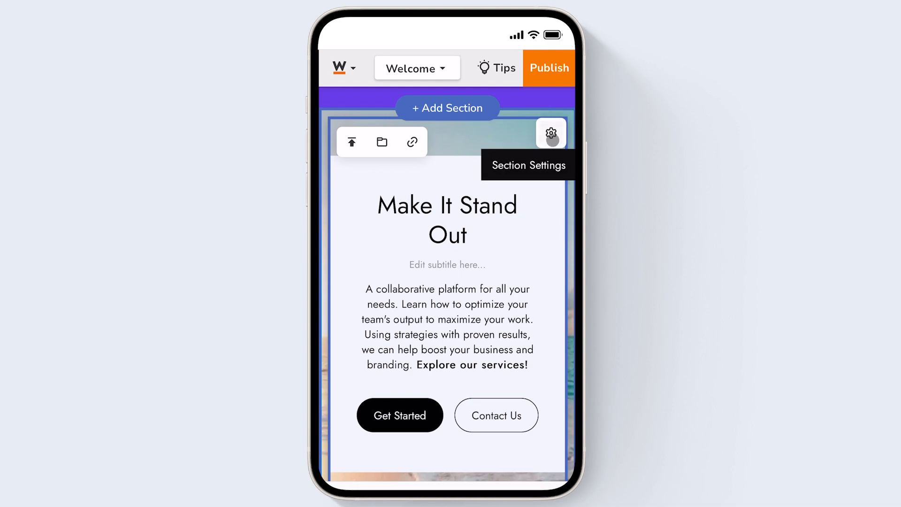
Review the hero section's editing panel, close it, and reopen the section options.
left_click(551, 134)
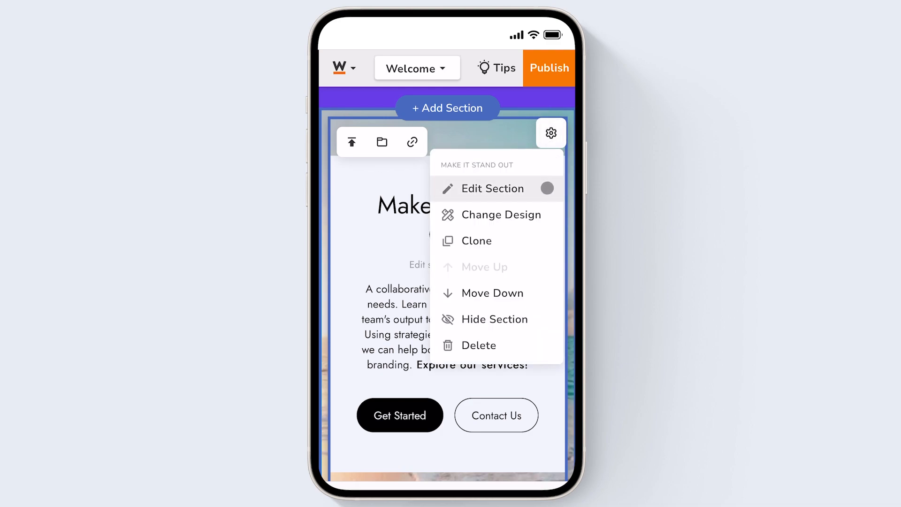
left_click(493, 188)
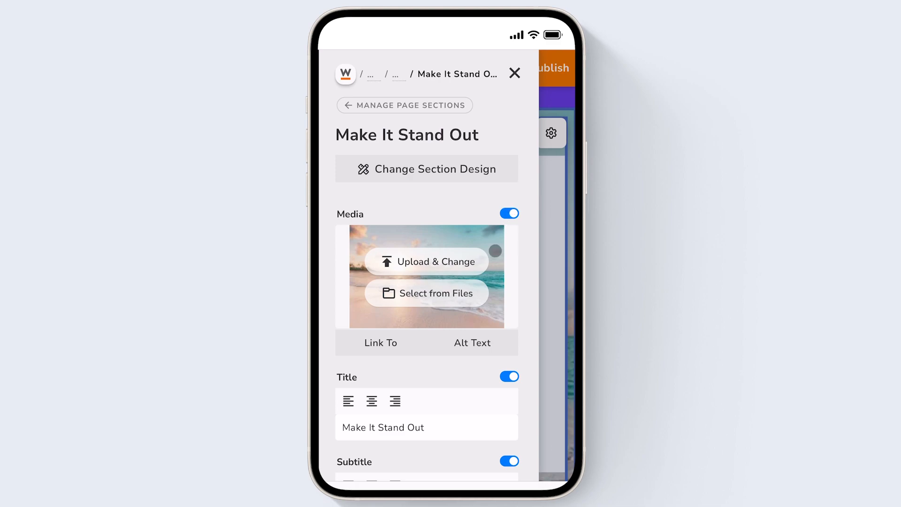
scroll("down", 3)
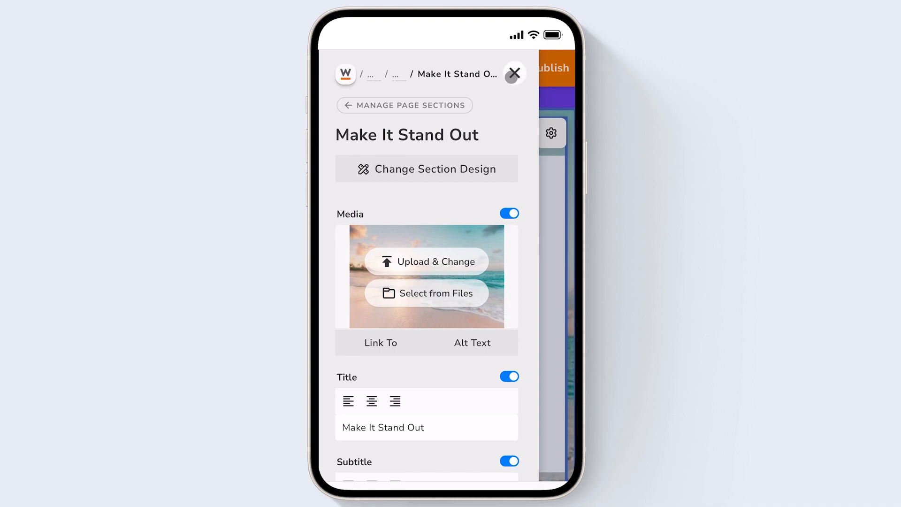
left_click(514, 73)
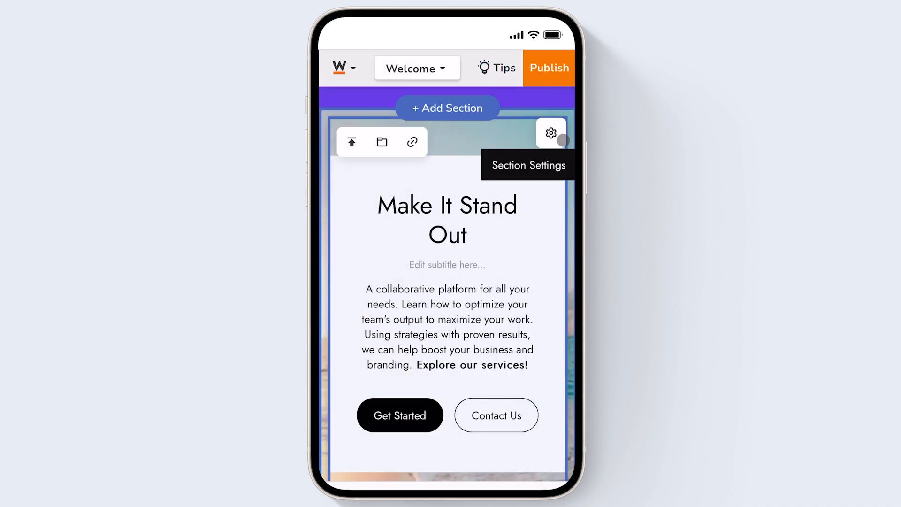
left_click(552, 134)
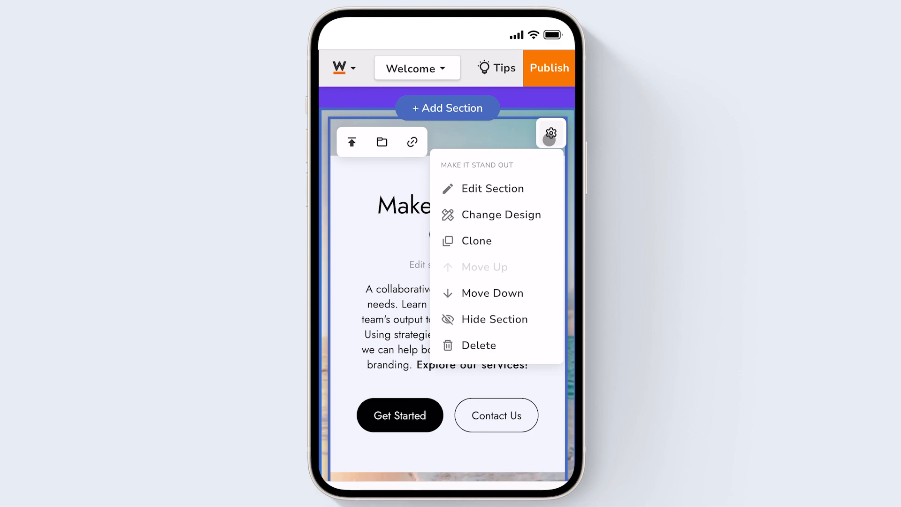
mouse_move(537, 300)
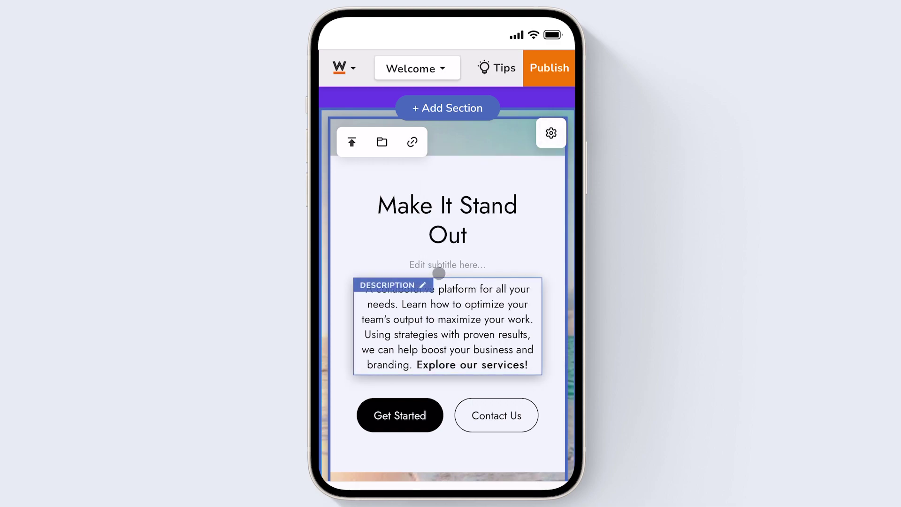
Add the portrait-photo Testimonials layout below the "We Are Sublimity" section.
scroll("down", 3)
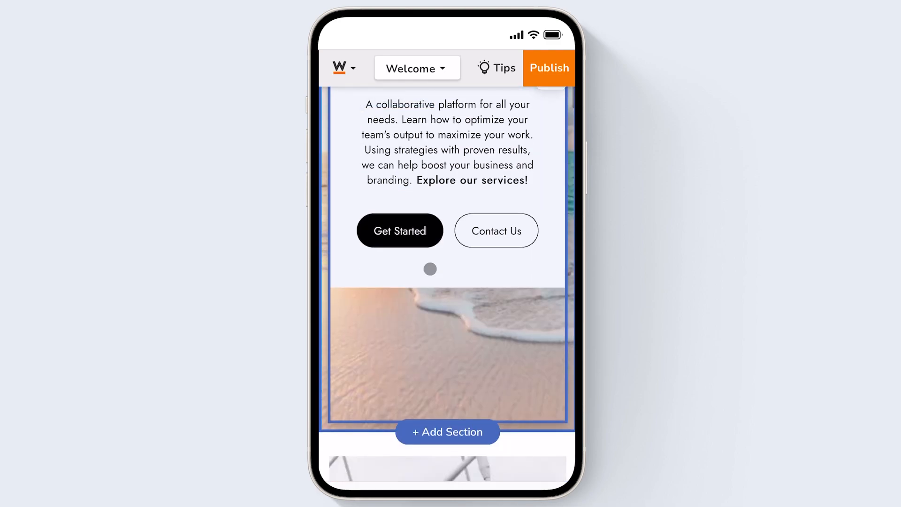
scroll("down", 3)
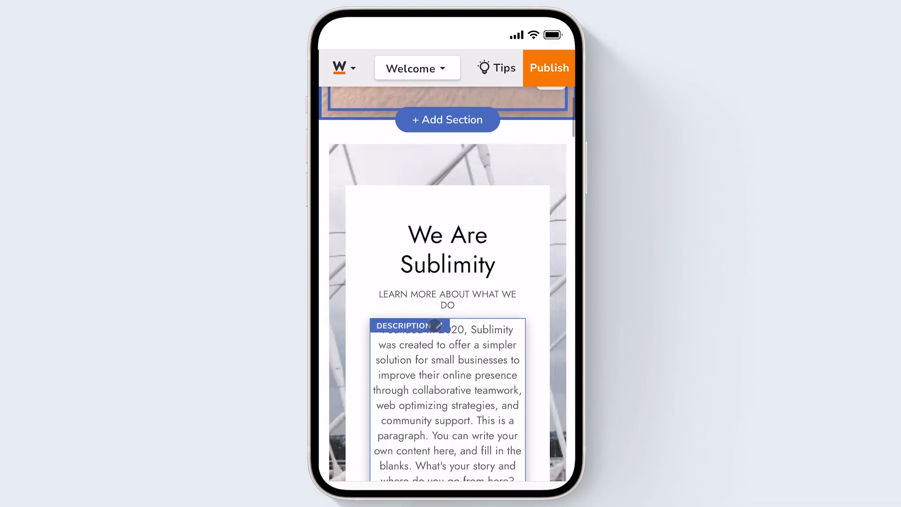
scroll("down", 3)
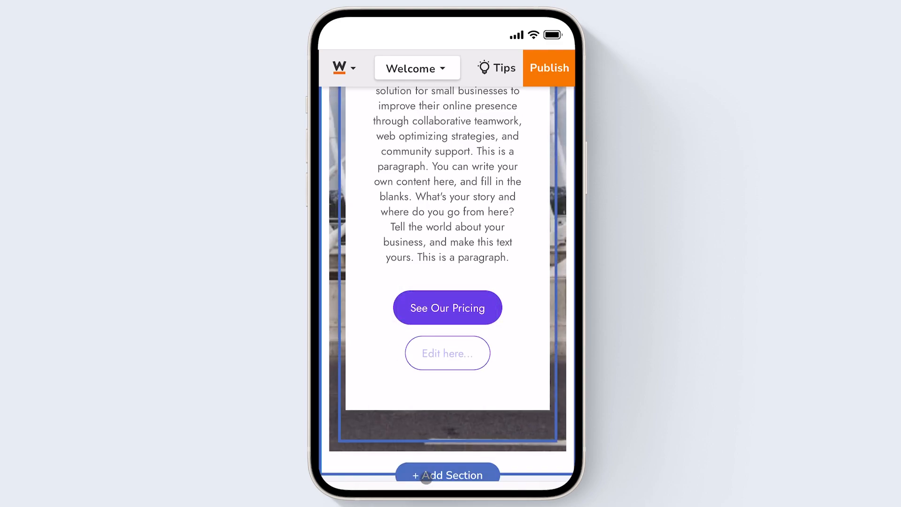
left_click(448, 475)
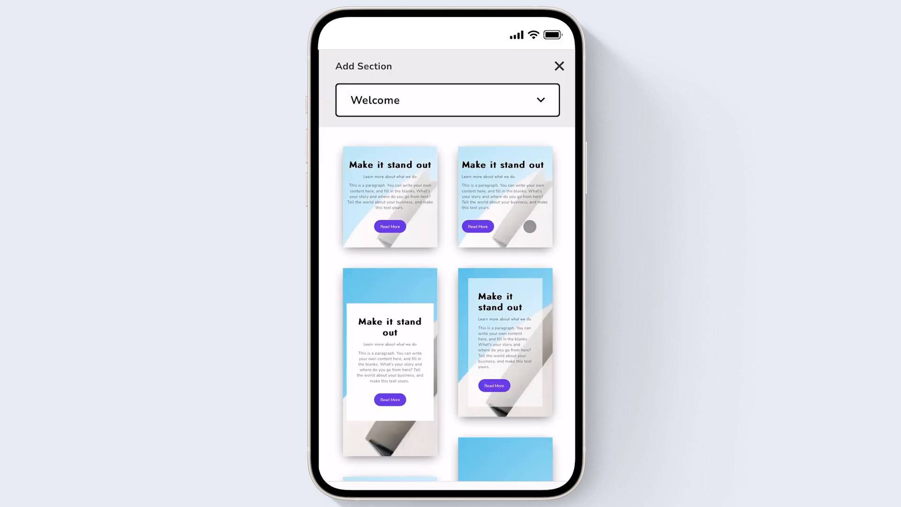
mouse_move(493, 108)
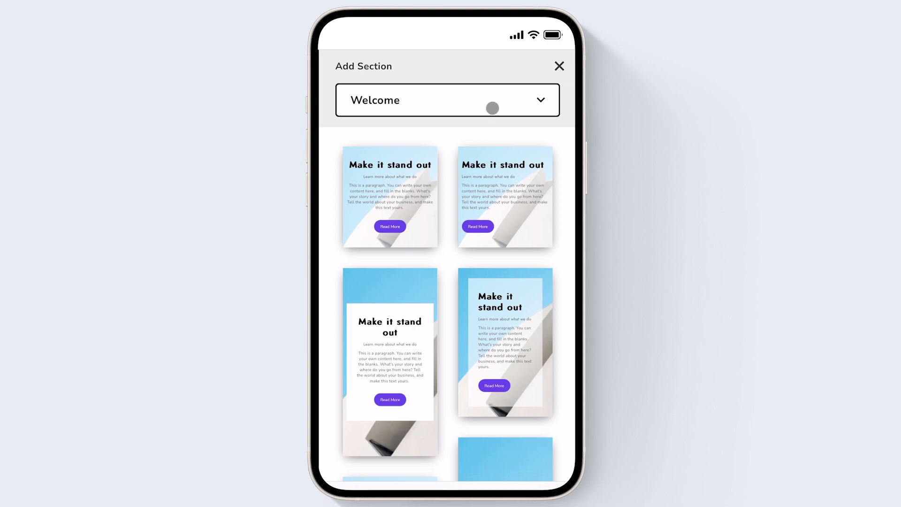
left_click(447, 100)
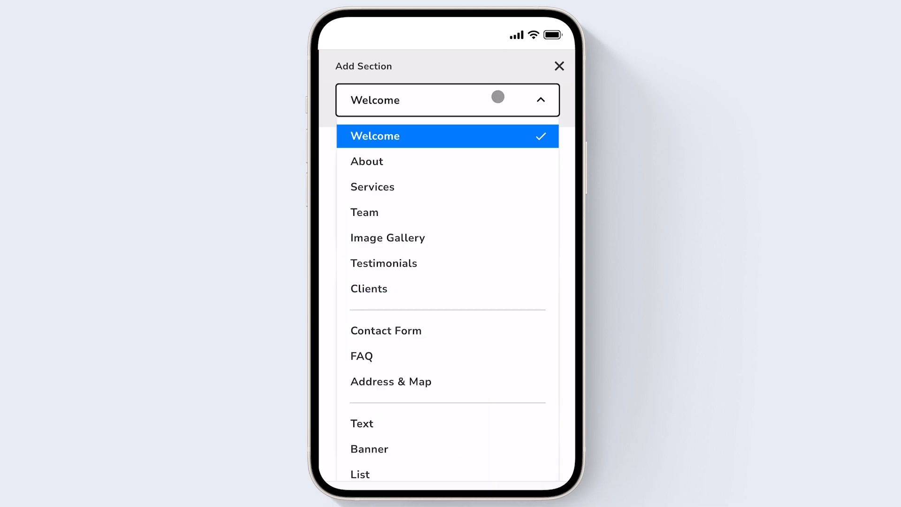
mouse_move(477, 428)
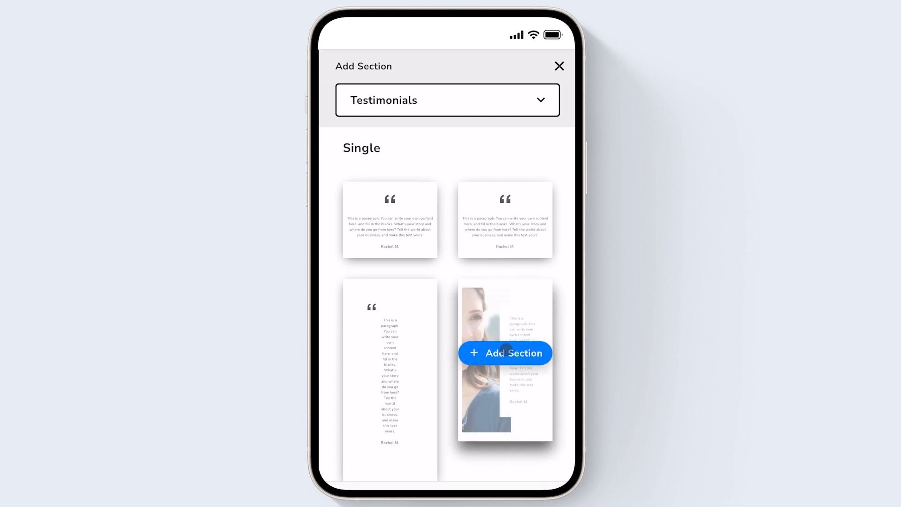
left_click(506, 353)
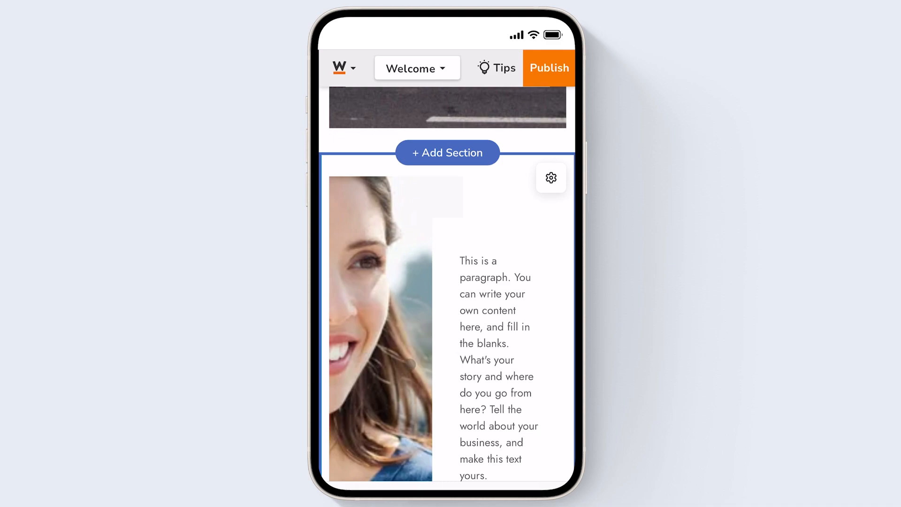
Replace the testimonial photo with the fern and rock painting from the phone's Photo Library.
left_click(383, 314)
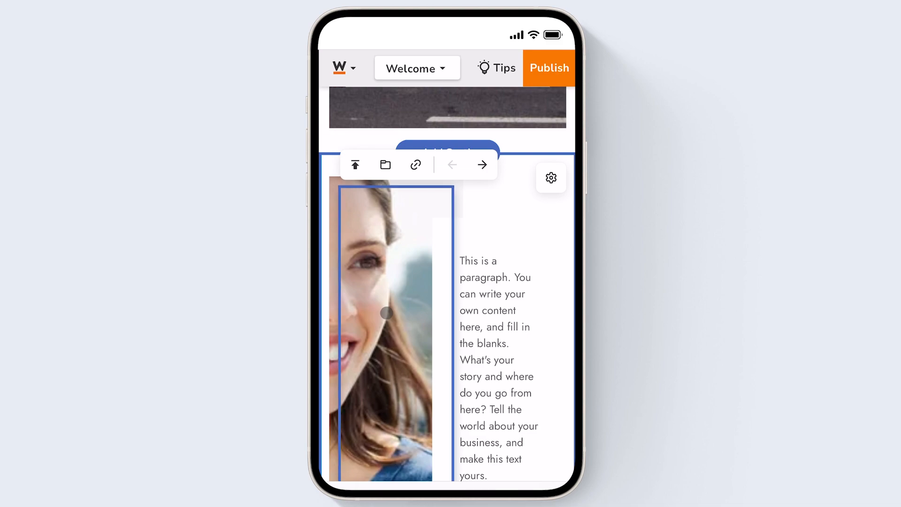
mouse_move(355, 165)
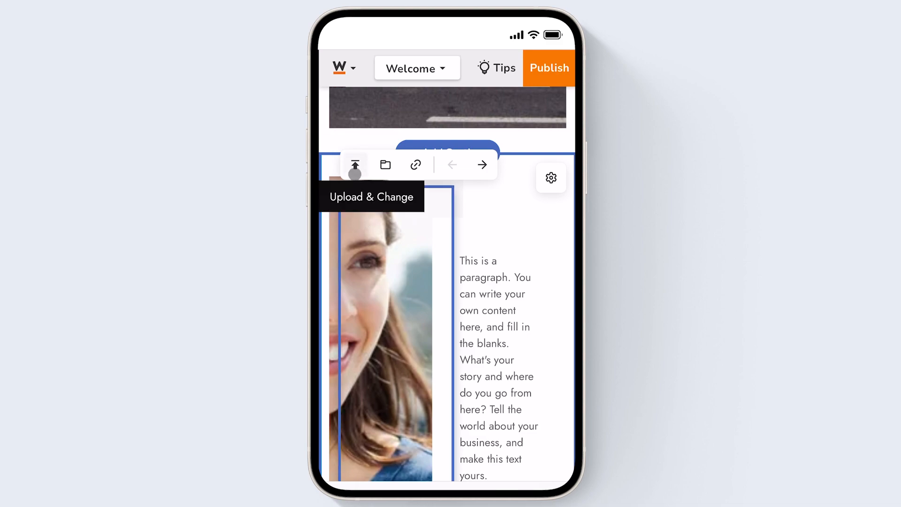
left_click(355, 164)
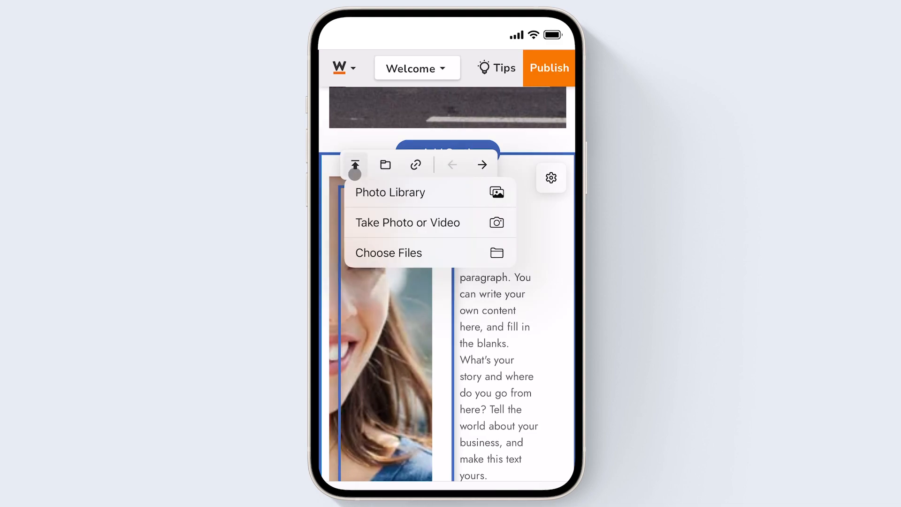
left_click(391, 192)
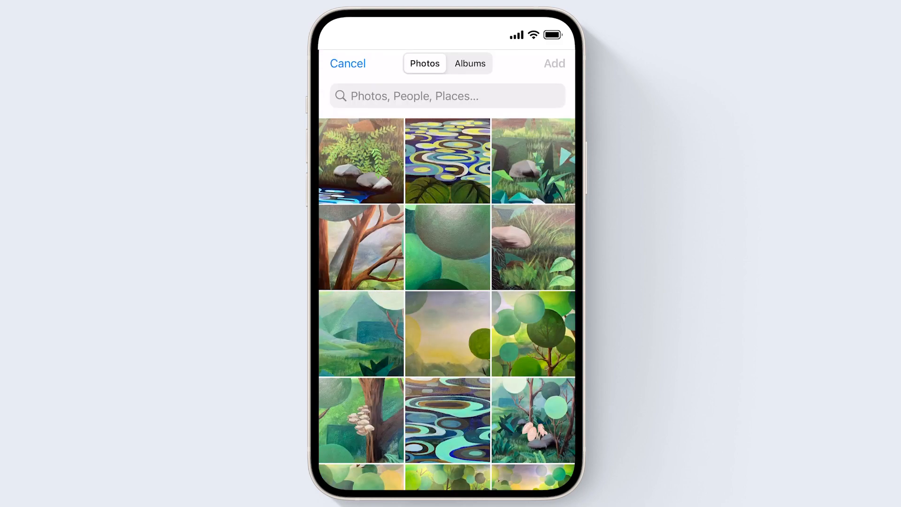
left_click(361, 161)
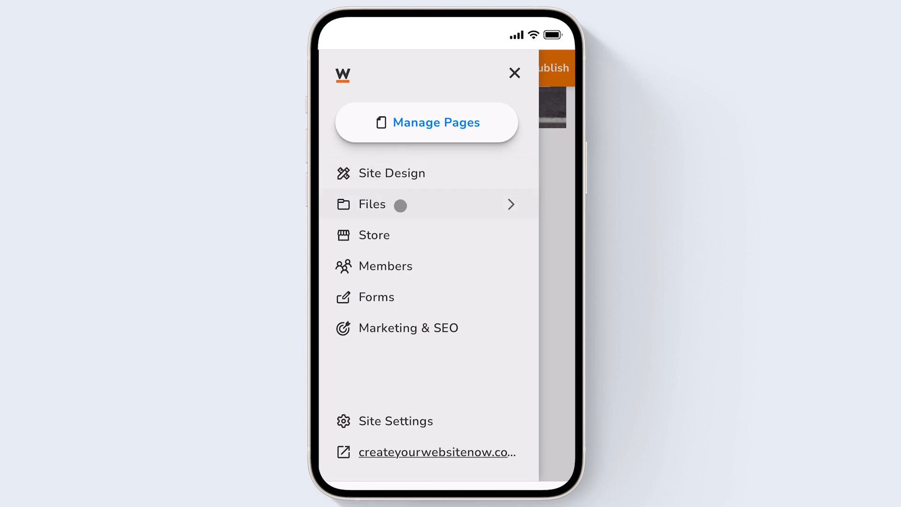
Check the uploaded painting in the site's Files list, then return to the editor.
left_click(372, 205)
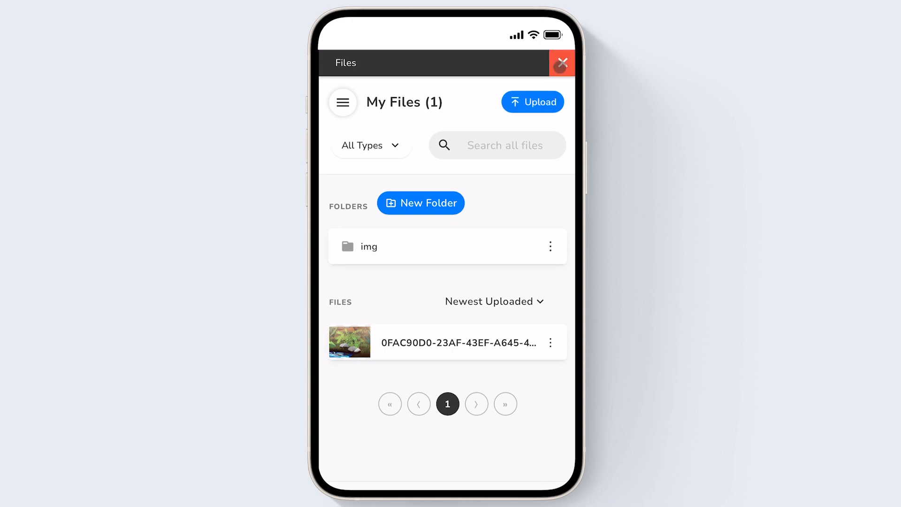
left_click(563, 62)
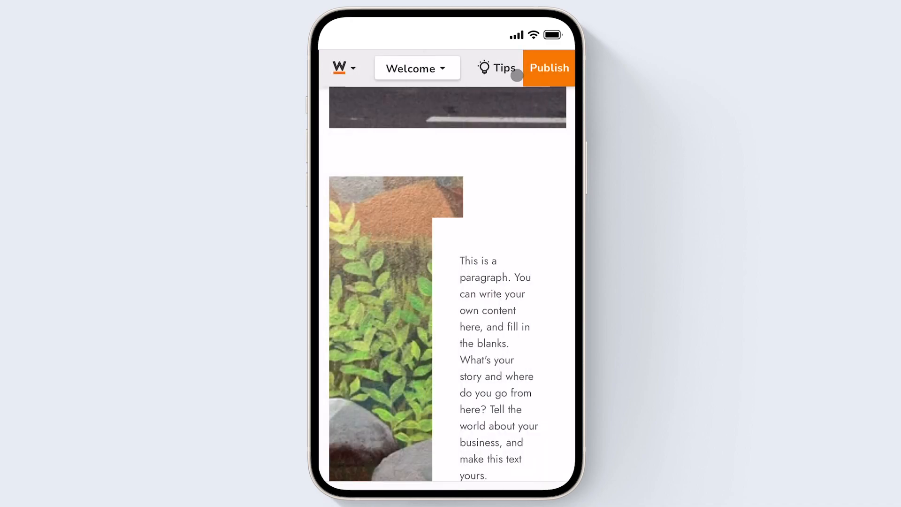